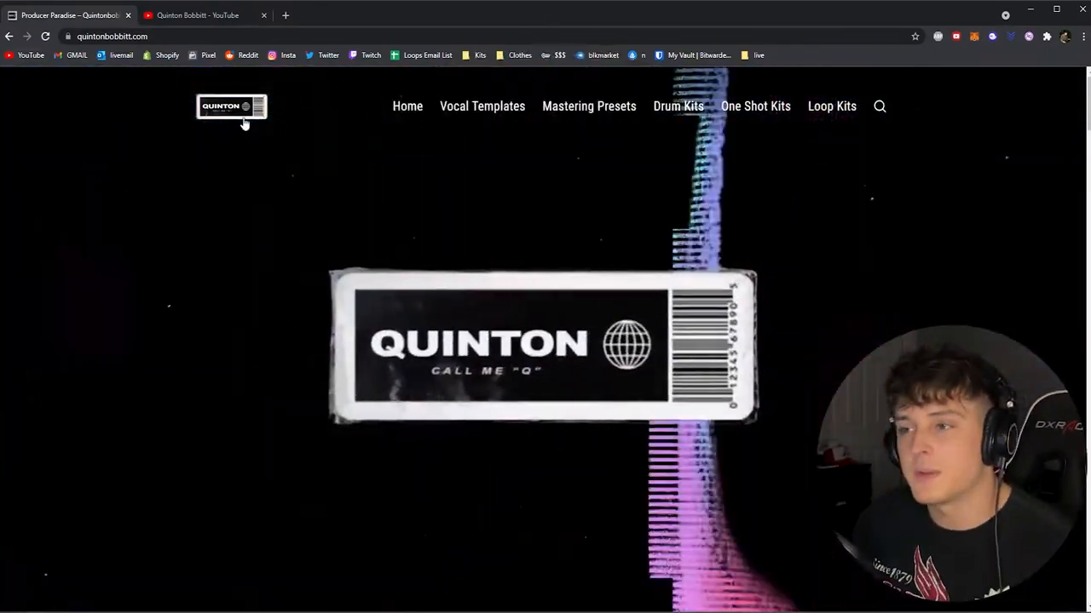
# - Browse the Vocal Templates collection and locate the Default Vocal Mixing Template card
pyautogui.click(480, 106)
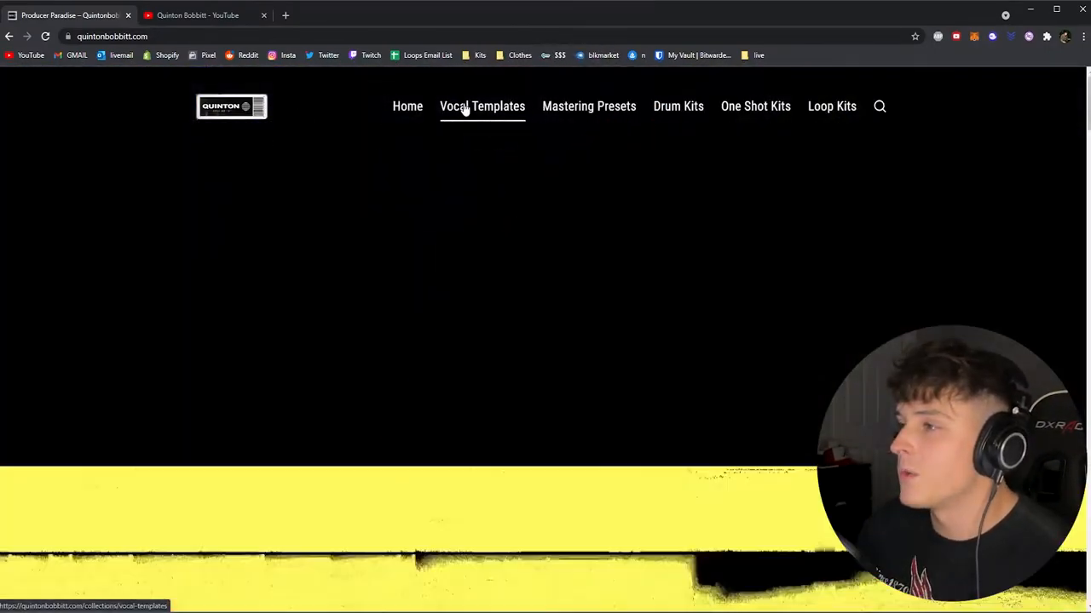
pyautogui.click(480, 105)
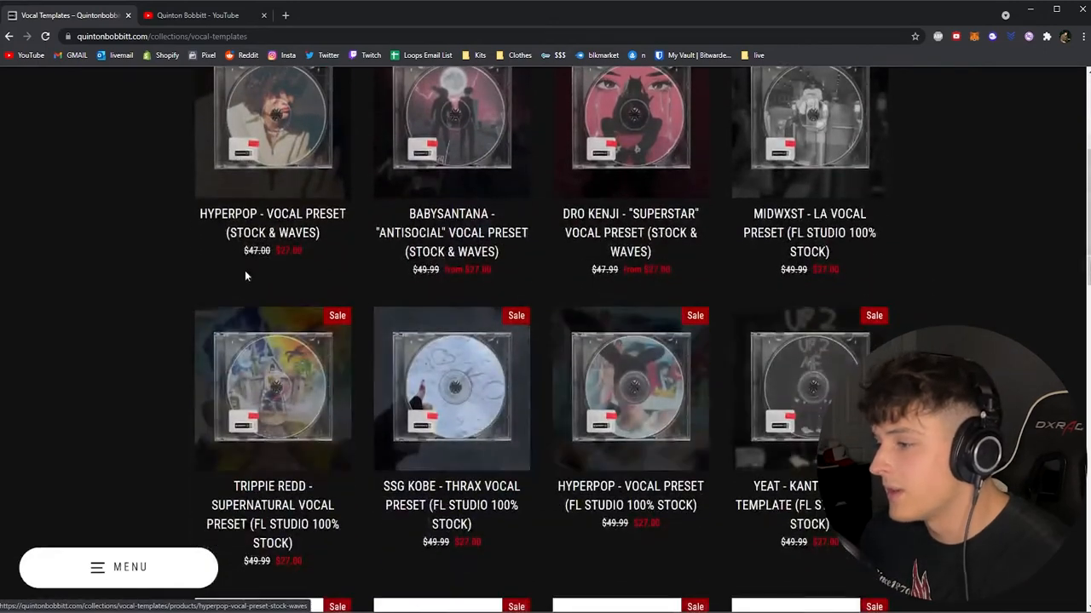
pyautogui.scroll(-3)
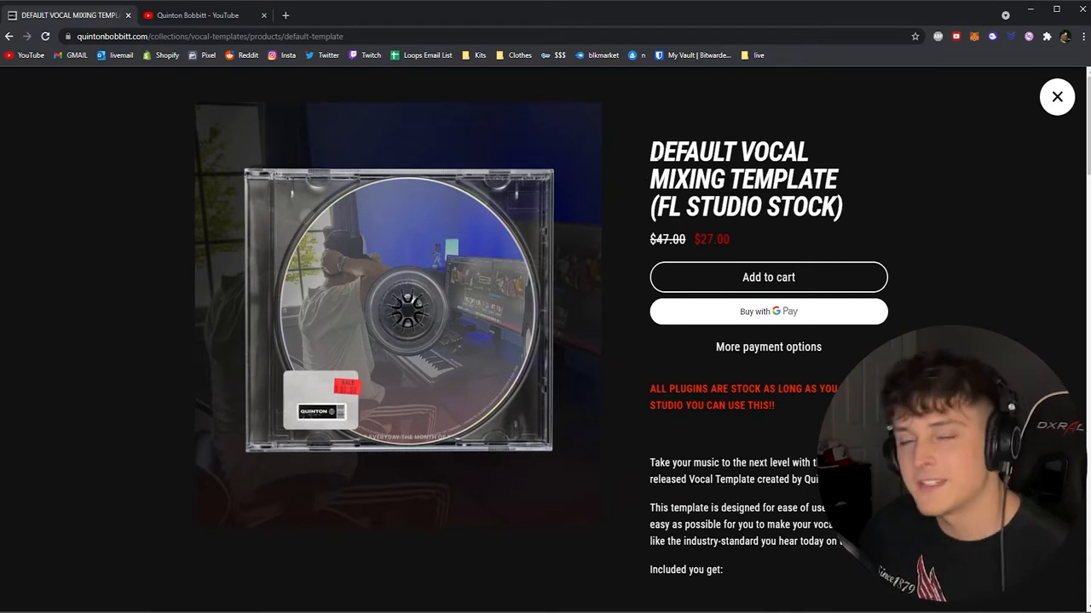
pyautogui.moveTo(848, 204)
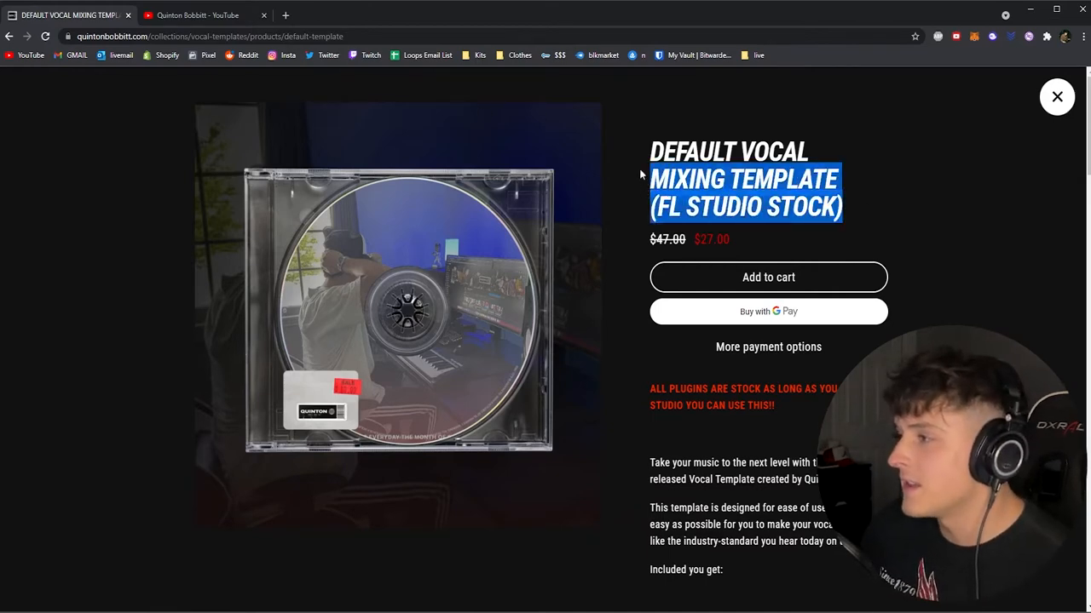
# - Go back to the vocal templates collection and scroll its product grid
pyautogui.click(1056, 95)
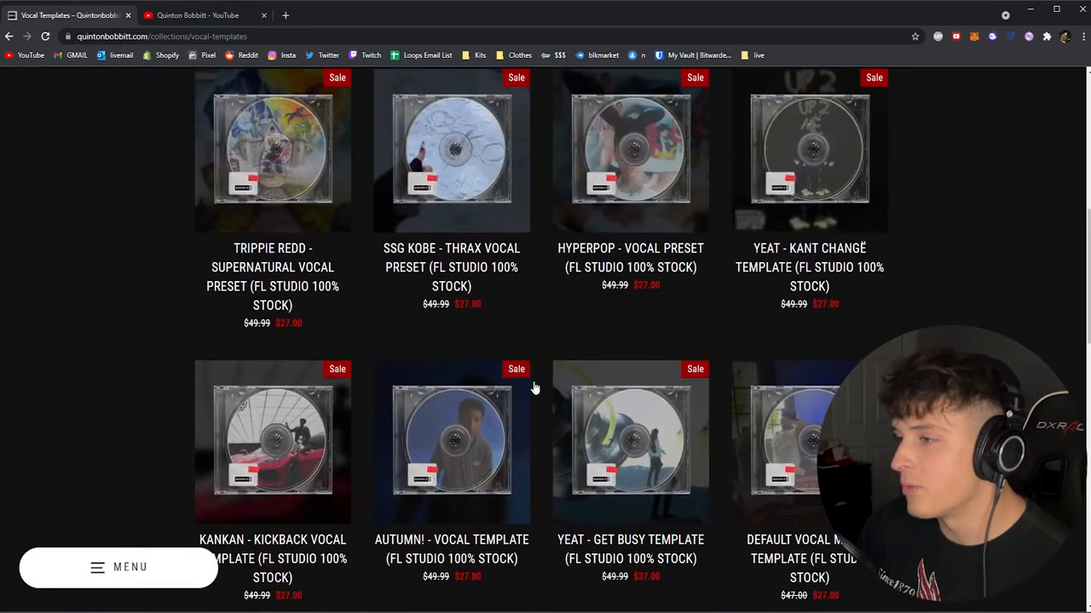
pyautogui.scroll(-3)
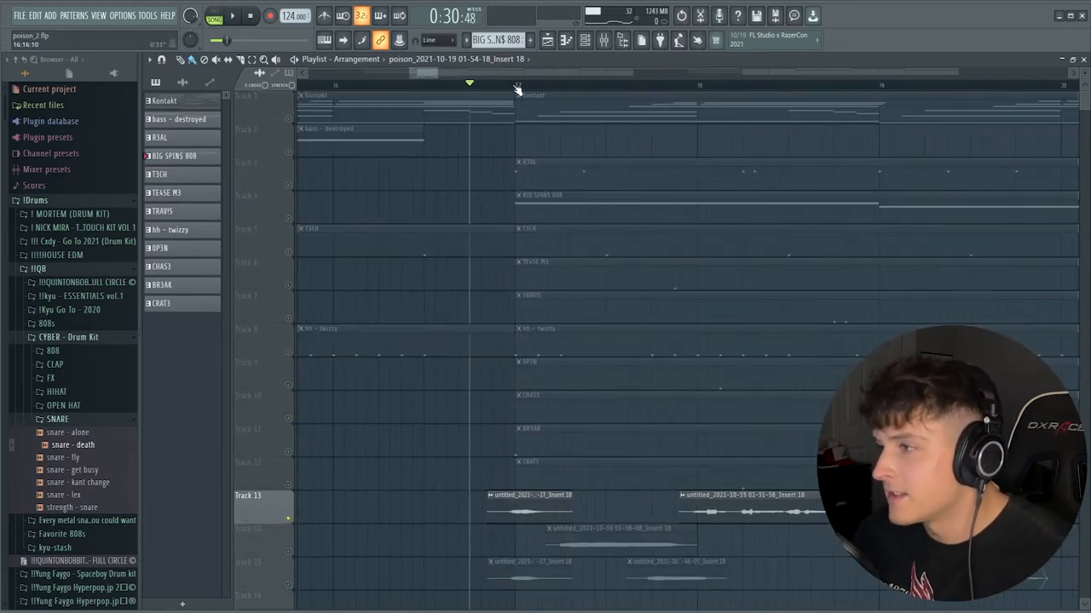
# - Show the mixer on vocal Insert 23 and bring up its Waves NS1 Stereo noise suppressor
pyautogui.click(232, 15)
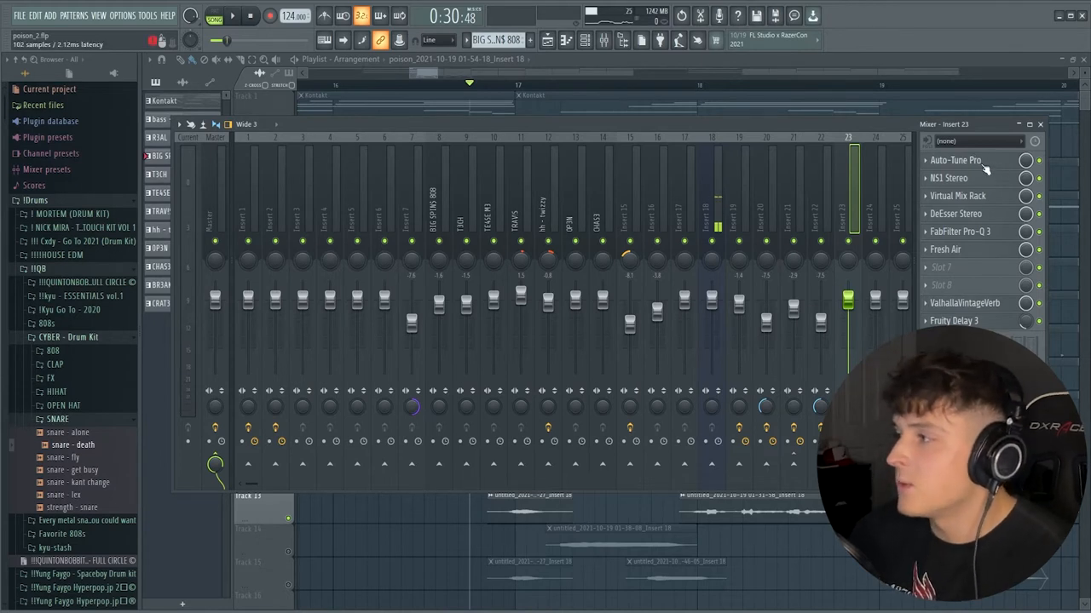
pyautogui.click(947, 177)
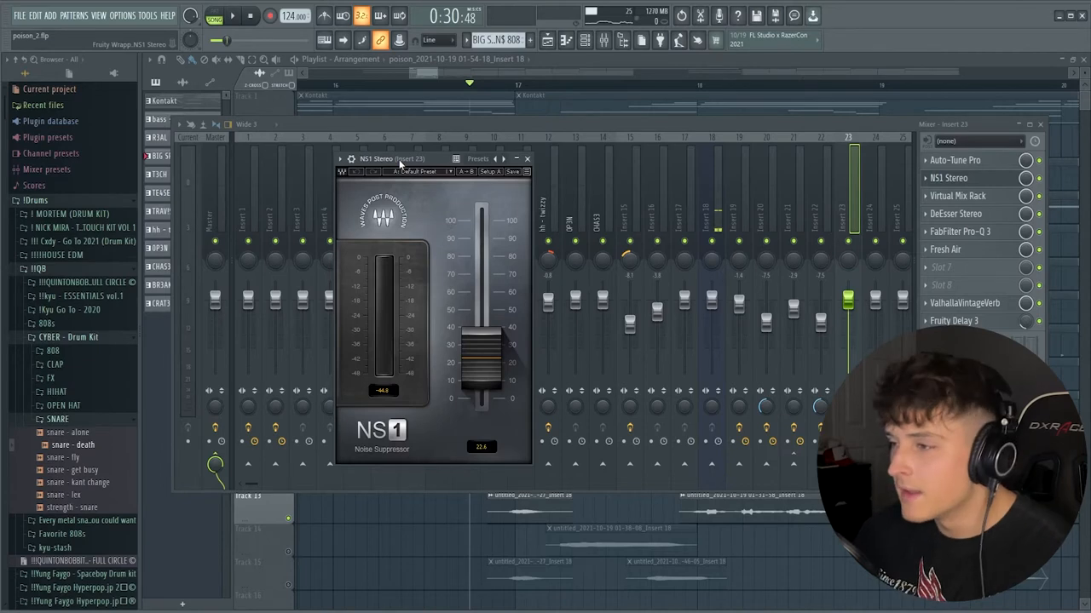
pyautogui.click(526, 158)
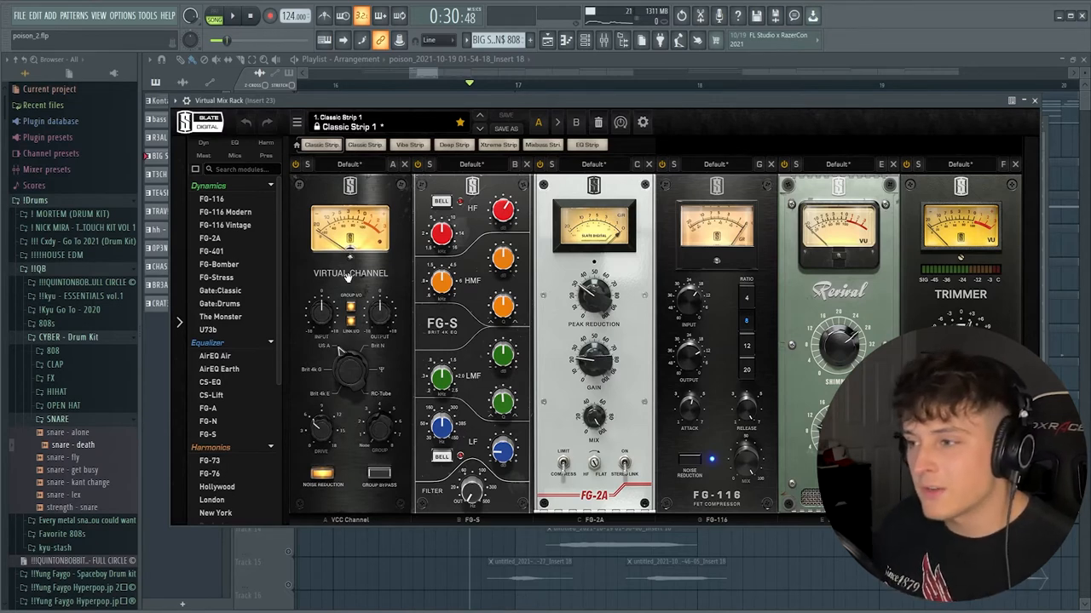
pyautogui.moveTo(327, 355)
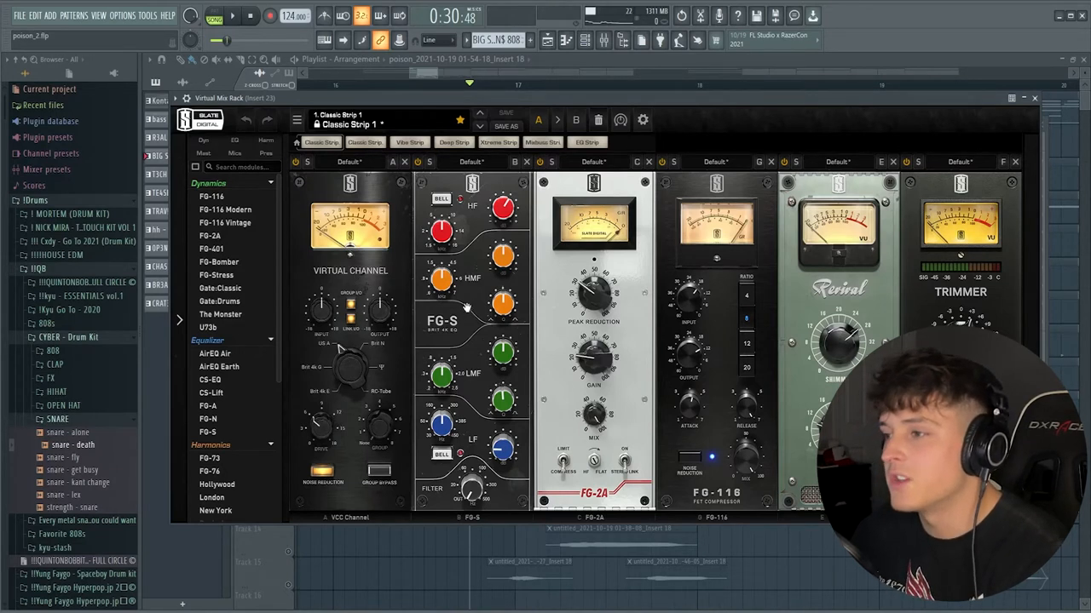
# - Tweak the Virtual Mix Rack console module, then close the rack back to the mixer
pyautogui.moveTo(503, 208); pyautogui.dragTo(503, 208)
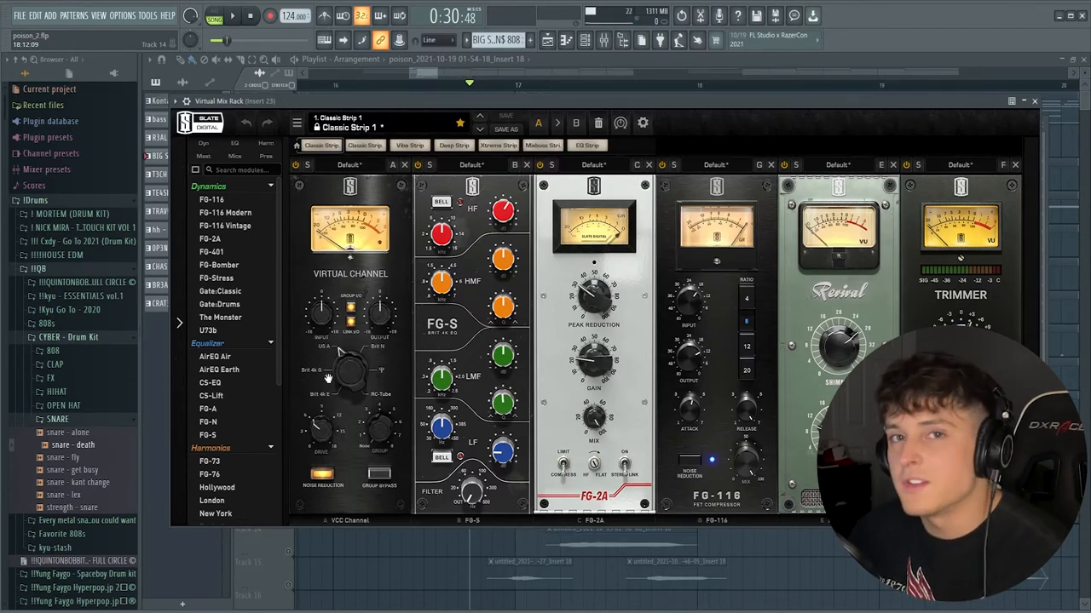
pyautogui.click(1032, 101)
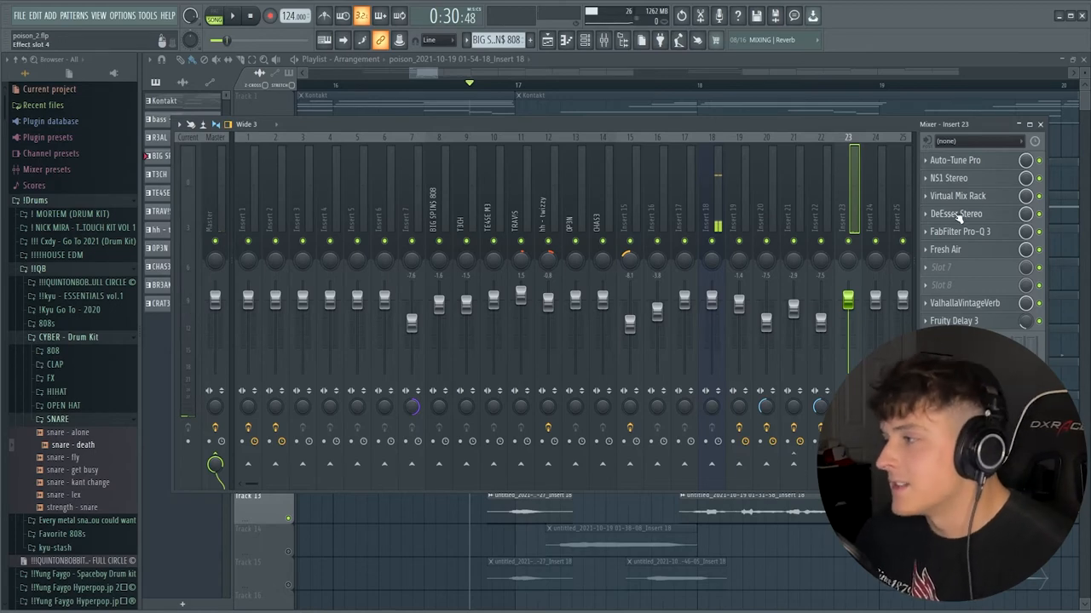
# - View the FabFilter Pro-Q 3 low-cut on the vocal, then the Fresh Air plugin
pyautogui.click(961, 232)
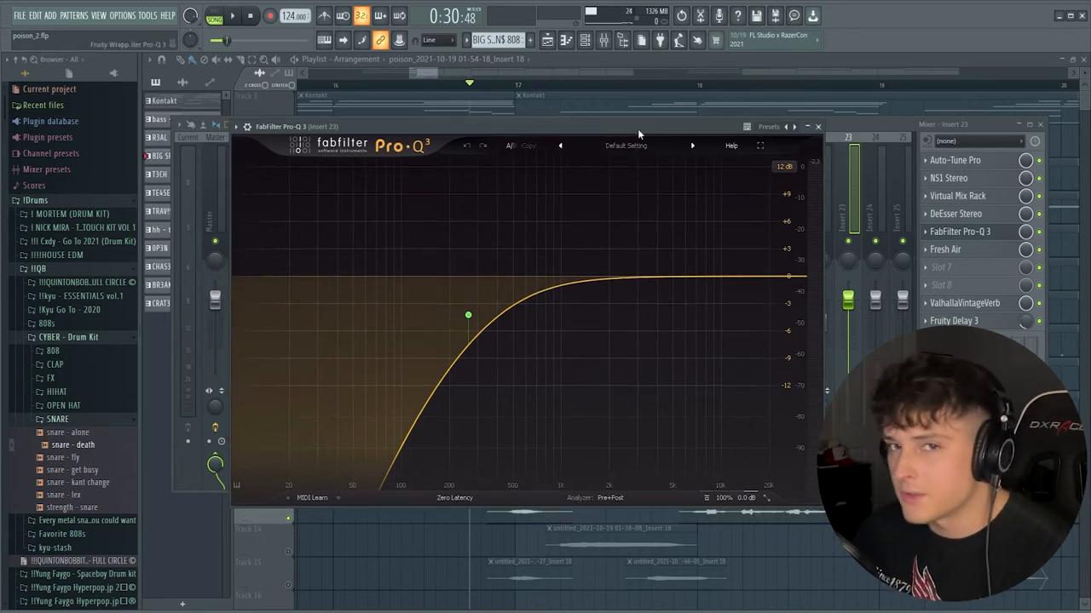
pyautogui.click(944, 249)
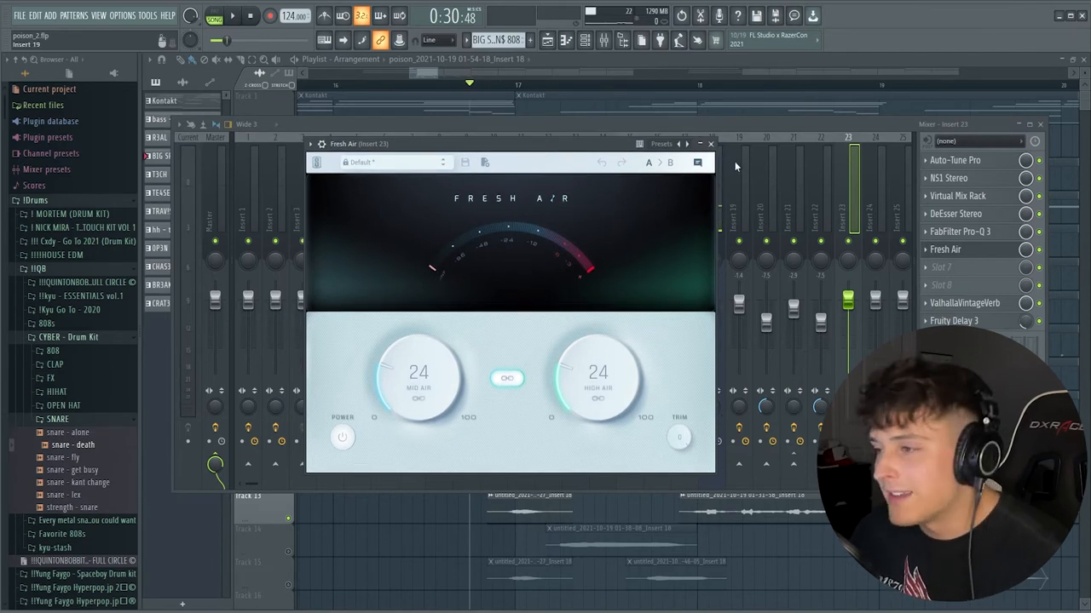
# - Close Fresh Air and the mixer so the playlist arrangement shows
pyautogui.click(709, 143)
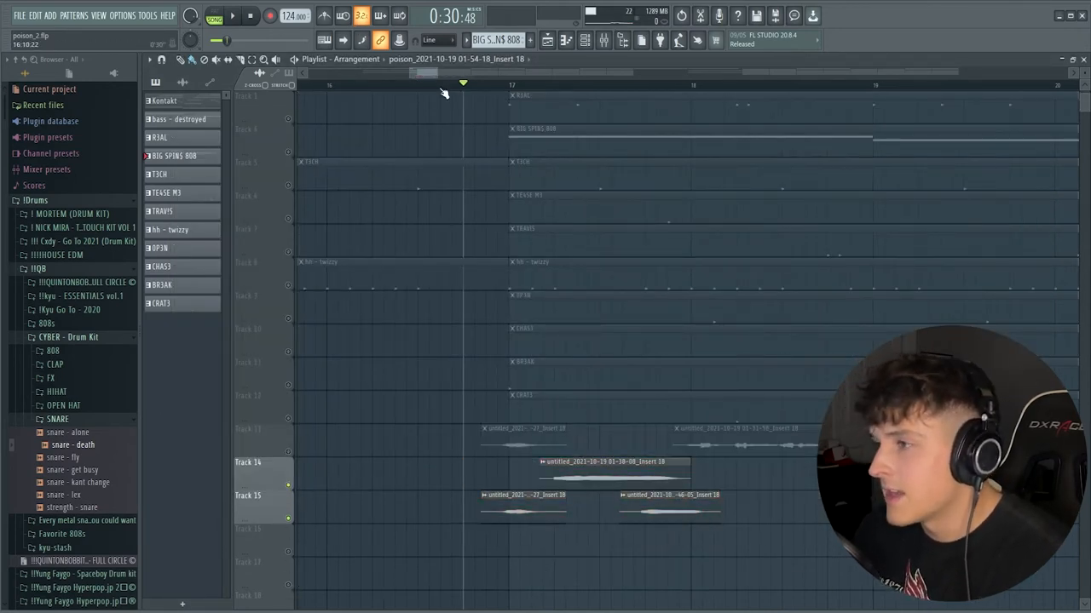
# - Bring up the mixer on vocal Insert 22 with its Fruity Delay 3 settings
pyautogui.click(232, 15)
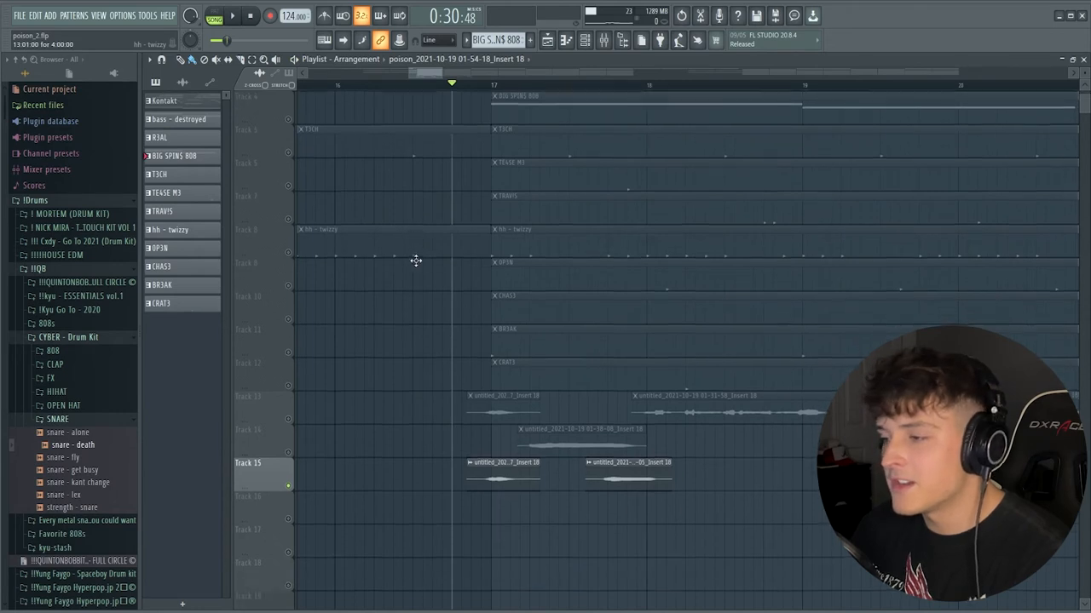
pyautogui.click(231, 15)
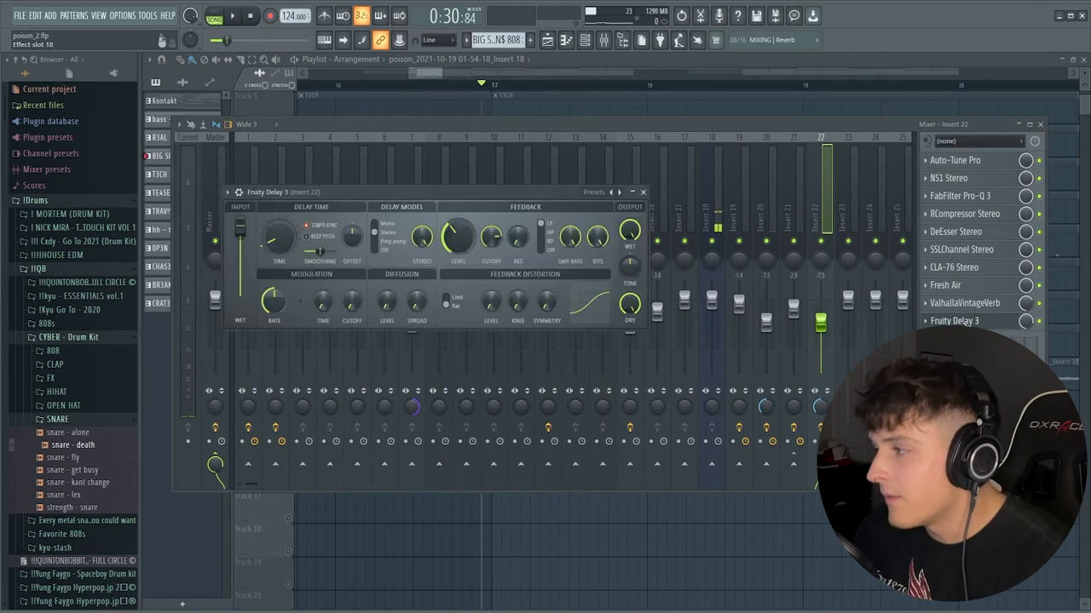
# - Close Fruity Delay 3 and move to Insert 25 with Fruity Stereo Shaper and Parametric EQ 2
pyautogui.rightClick(276, 238)
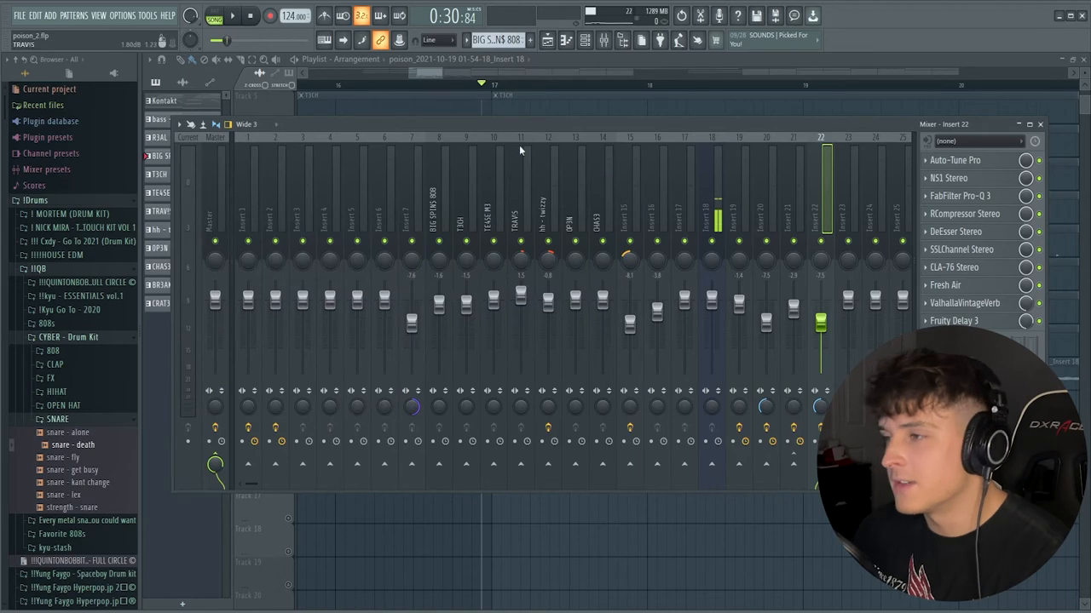
pyautogui.moveTo(441, 88)
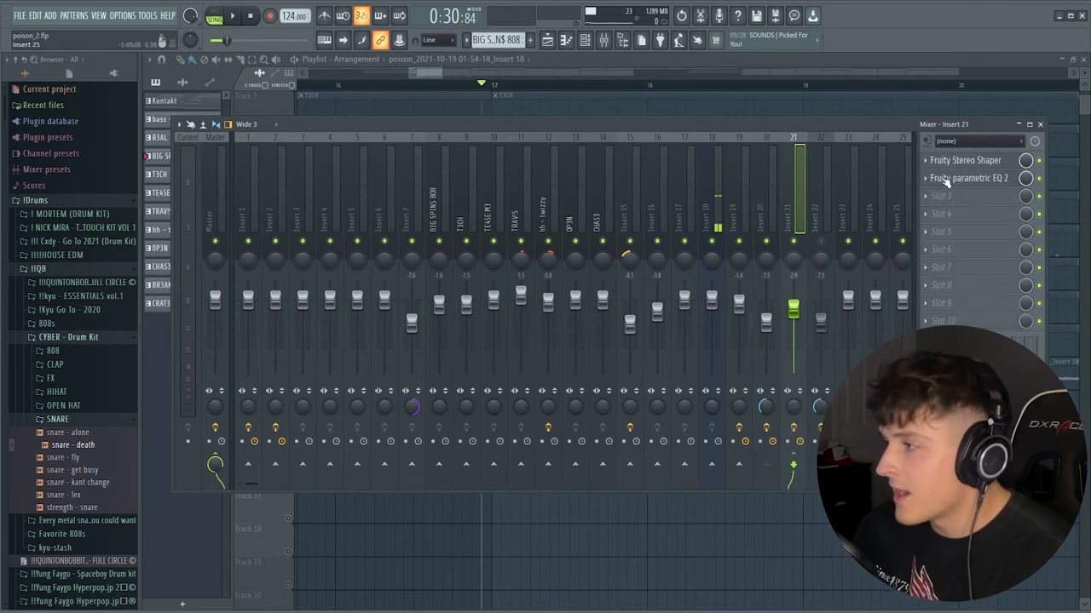
# - Select Insert 23 to show its Auto-Tune Pro, Virtual Mix Rack and Pro-Q 3 chain again
pyautogui.click(965, 160)
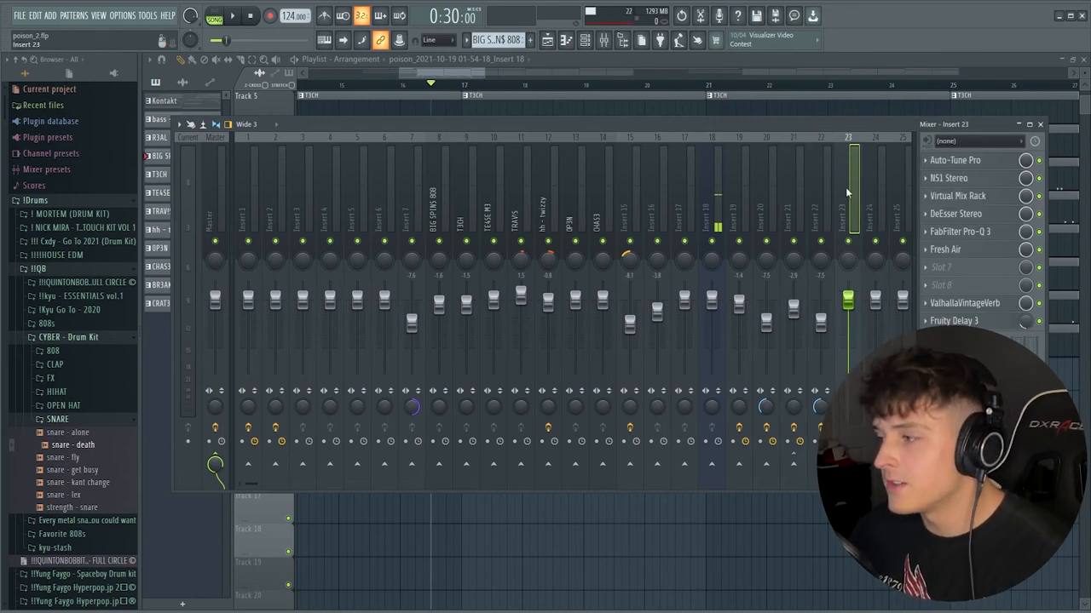
# - Route Insert 23's audio source to Input 1 so the microphone signal registers
pyautogui.click(974, 140)
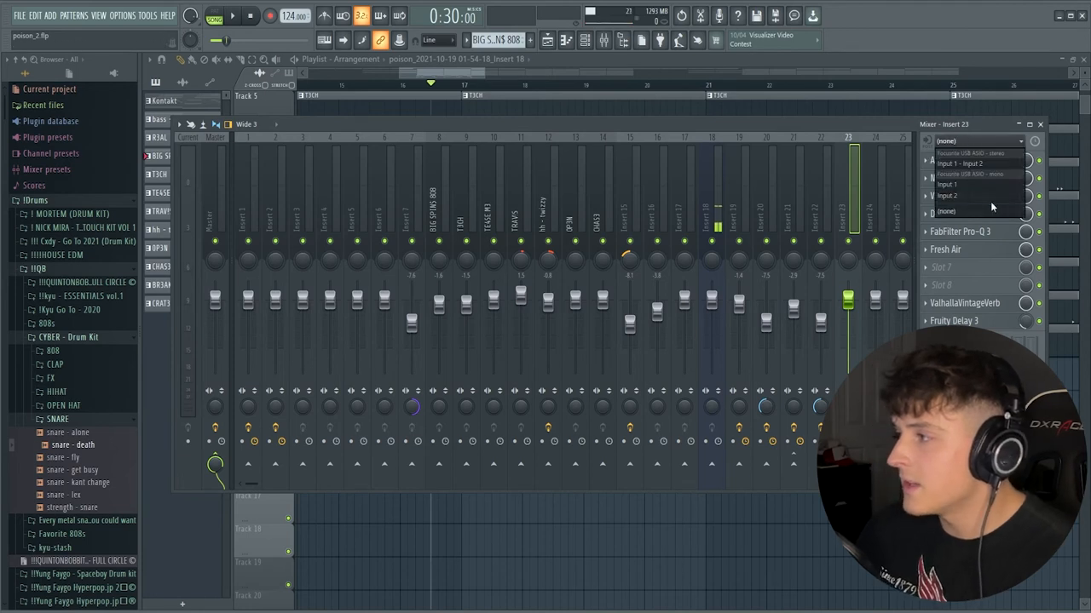
pyautogui.click(947, 184)
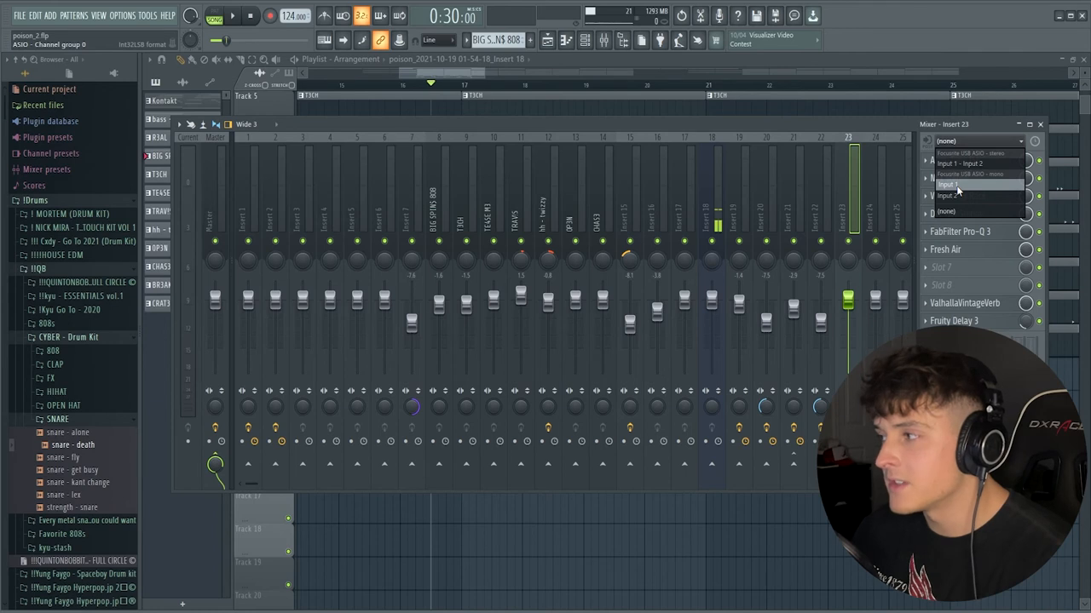
pyautogui.click(957, 196)
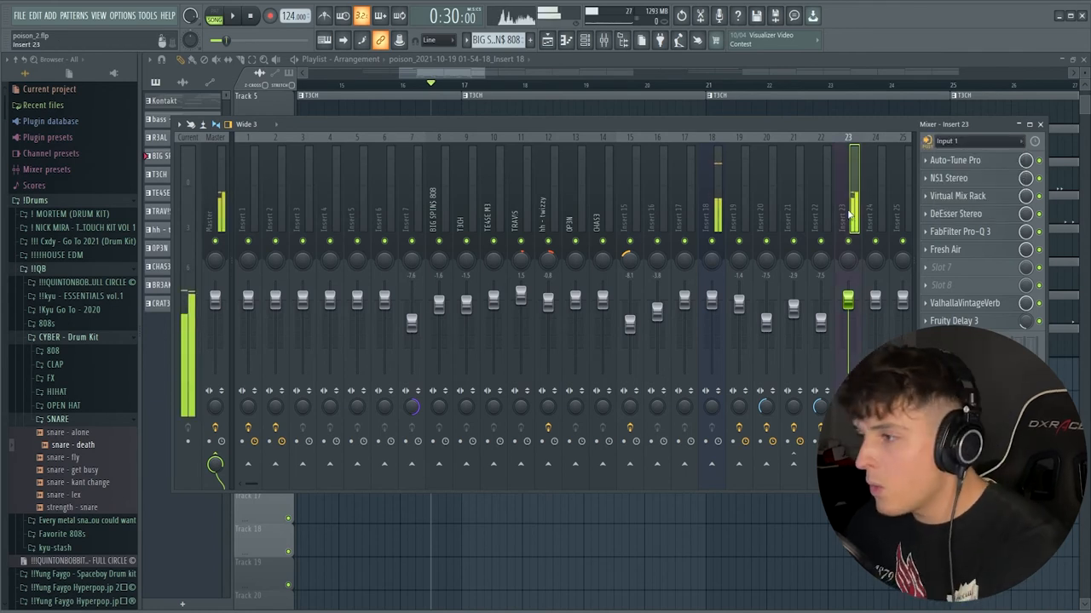